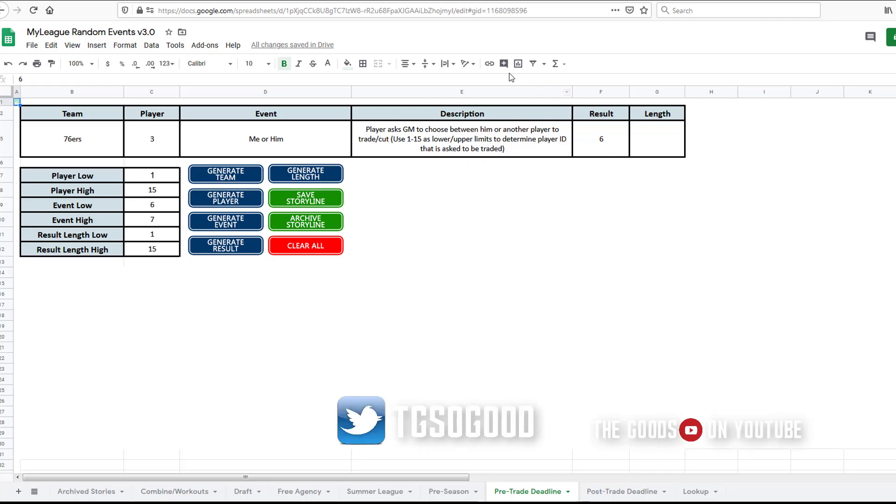
pyautogui.moveTo(434, 45)
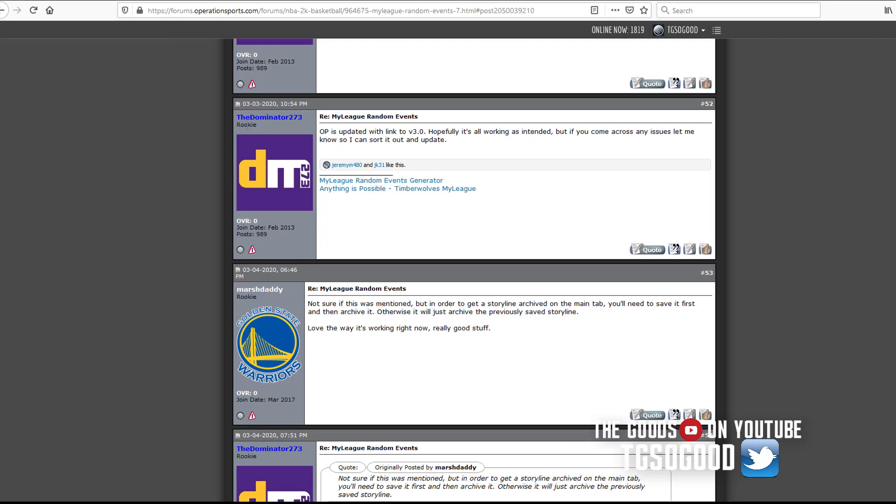
pyautogui.moveTo(269, 118)
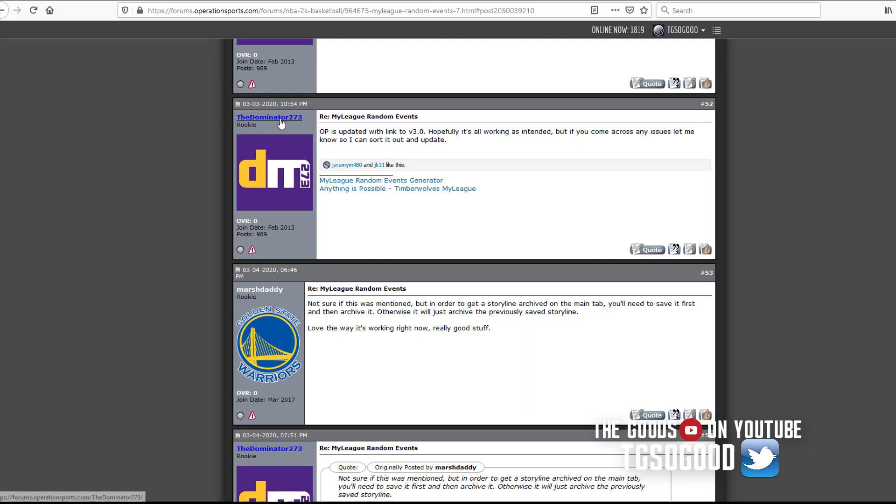
pyautogui.moveTo(250, 142)
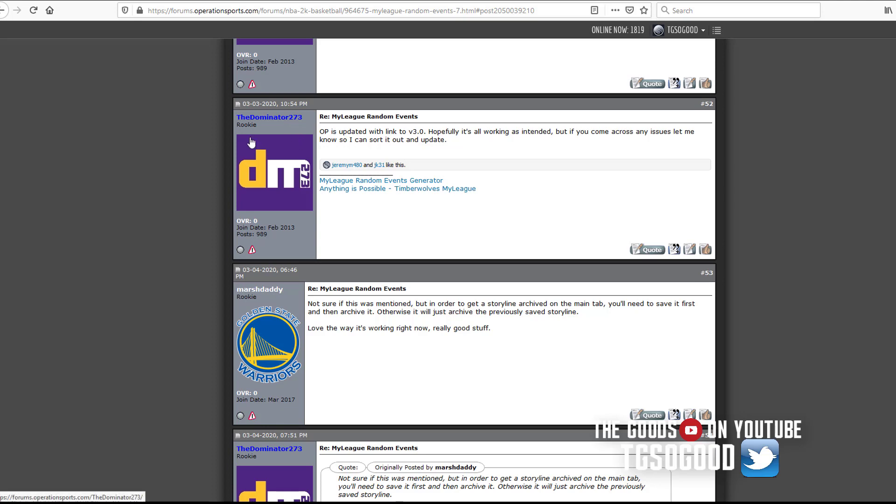
pyautogui.moveTo(380, 180)
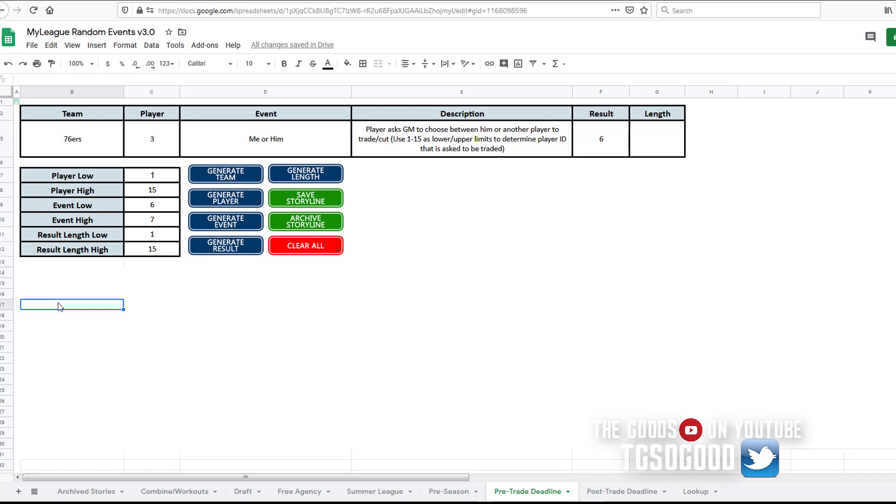
pyautogui.moveTo(85, 494)
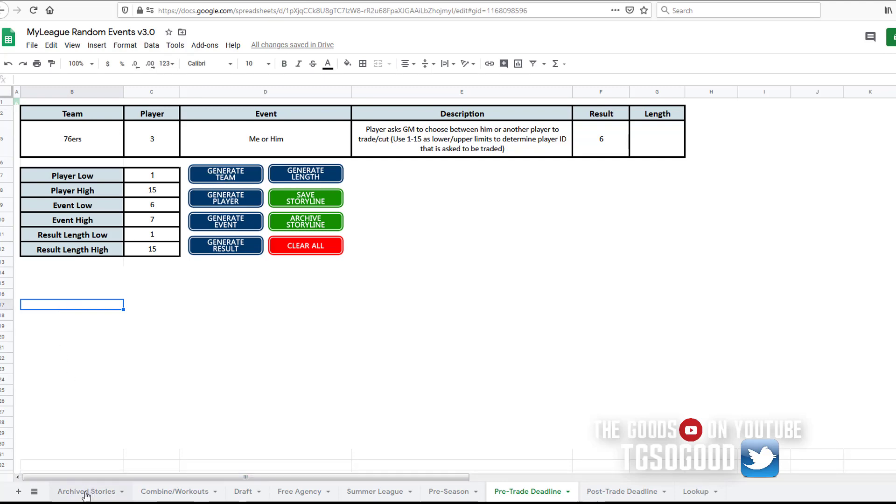
# Switch to the Archived Stories sheet before glancing at the YouTube video tab.
pyautogui.click(85, 491)
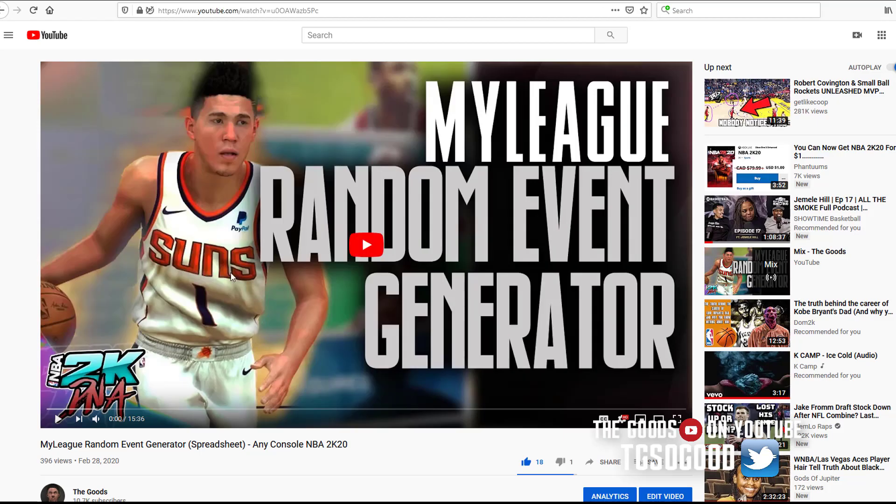
pyautogui.moveTo(256, 433)
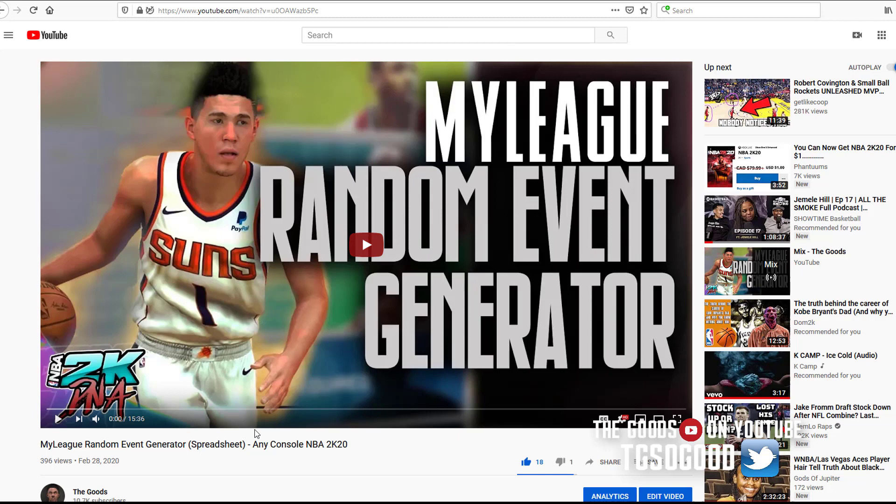
pyautogui.moveTo(357, 221)
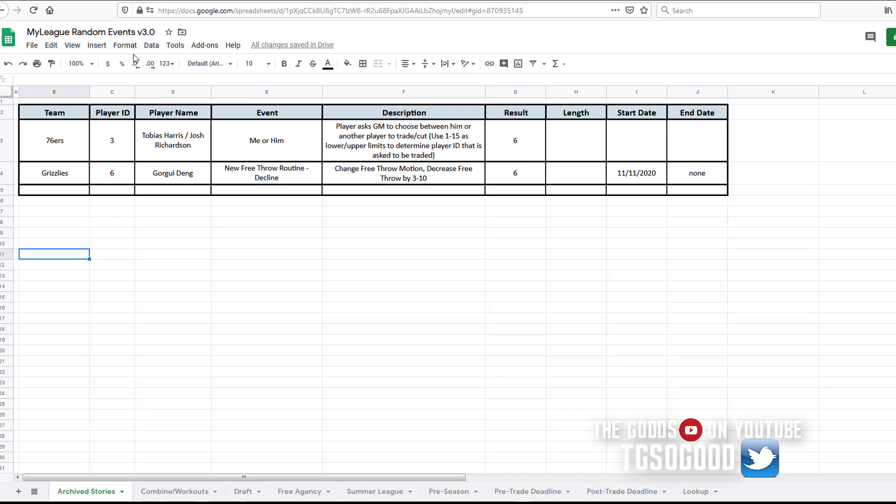
pyautogui.moveTo(185, 166)
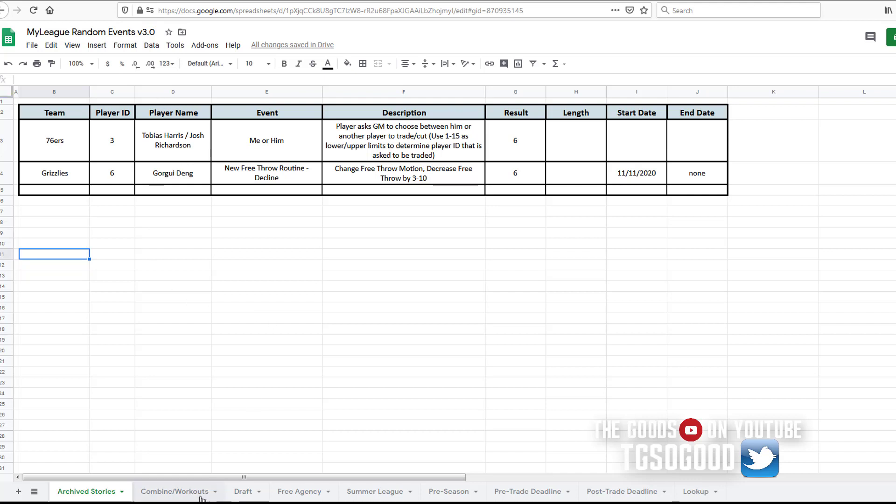
# Step through Combine/Workouts, Draft, Summer League, Pre- and Post-Trade Deadline sheets, ending on Lookup.
pyautogui.click(174, 491)
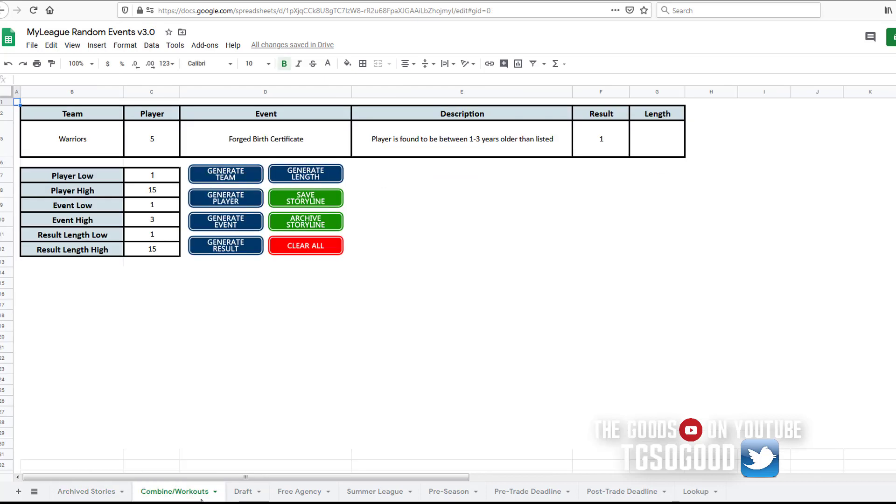
pyautogui.click(243, 491)
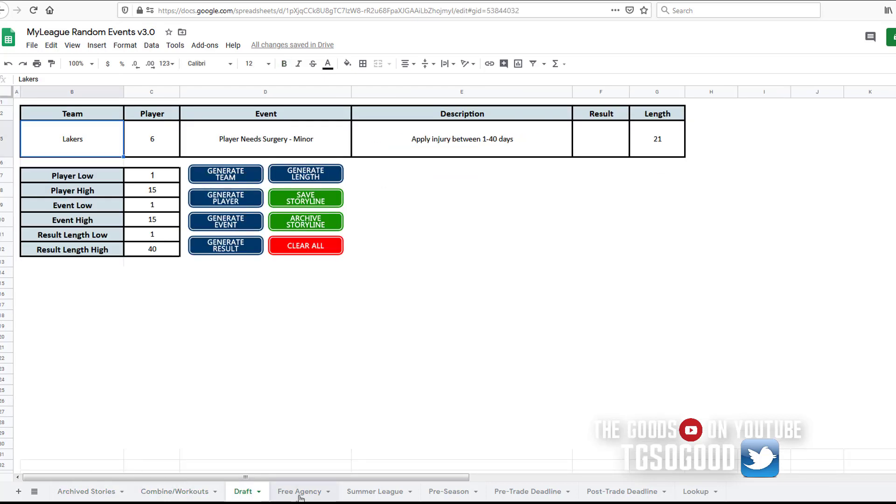
pyautogui.click(376, 492)
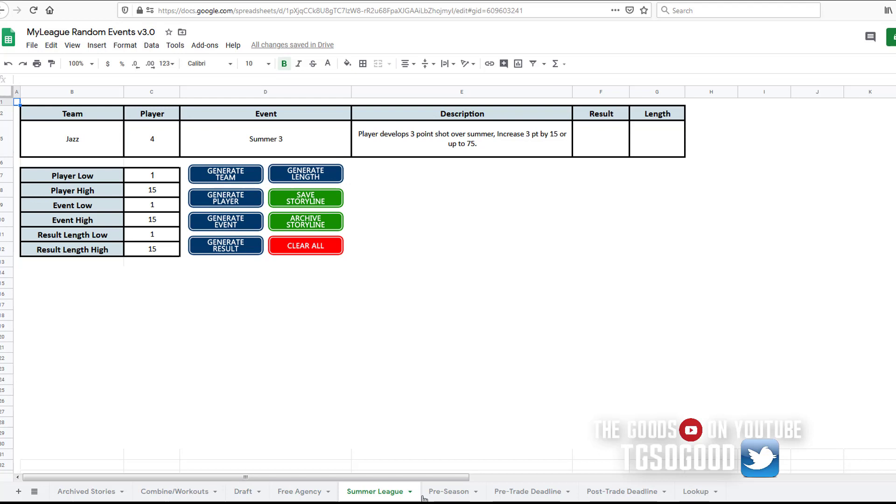
pyautogui.click(526, 492)
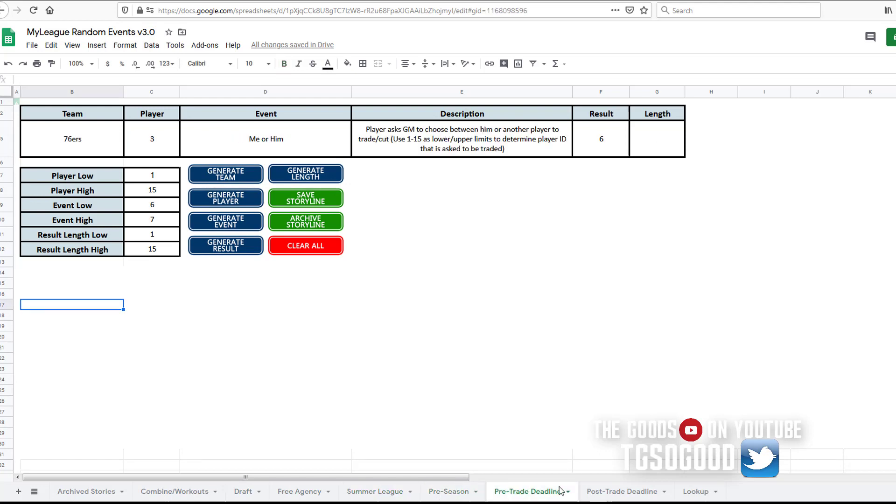
pyautogui.click(622, 492)
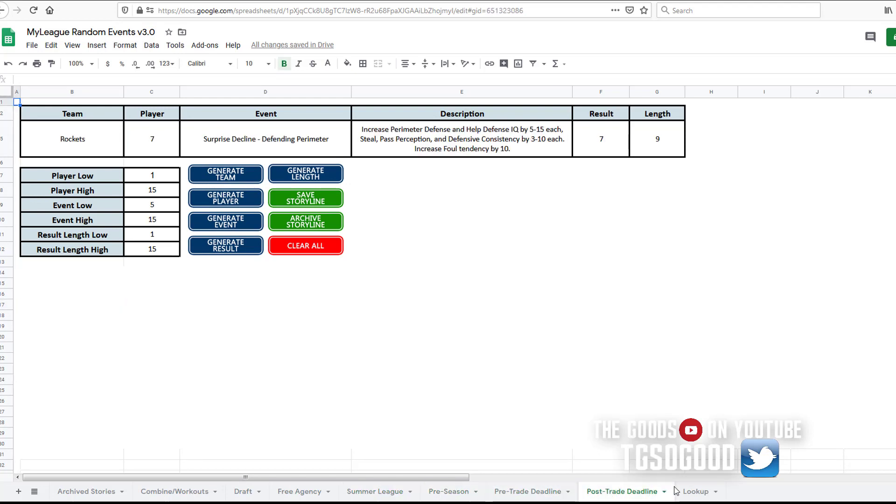
pyautogui.click(695, 491)
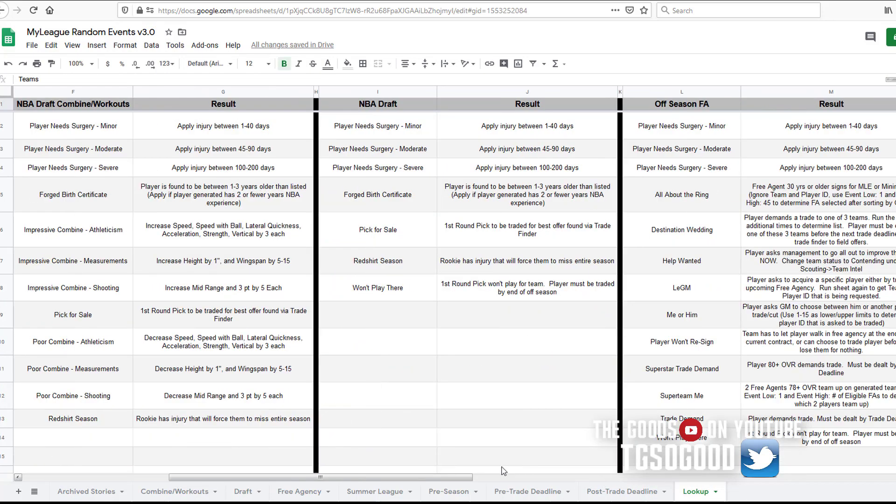
# Scroll the Lookup sheet across its phase columns and back, then switch to Archived Stories.
pyautogui.hscroll(3)
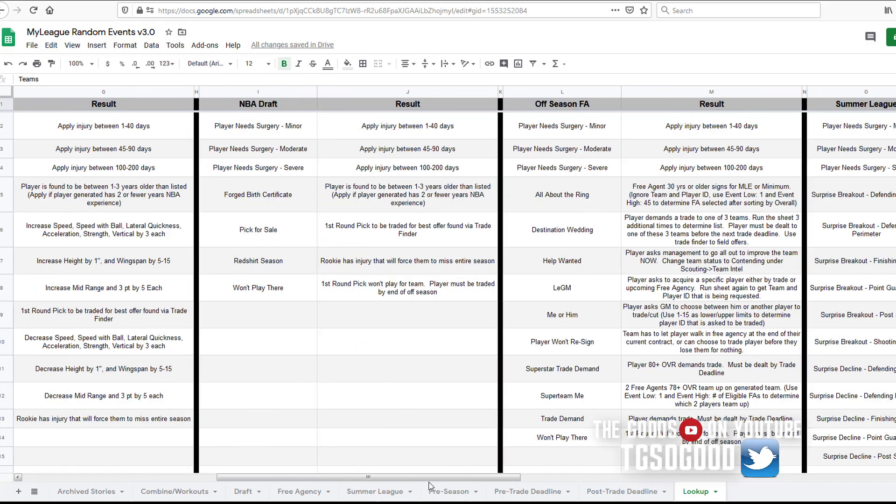
pyautogui.moveTo(284, 479)
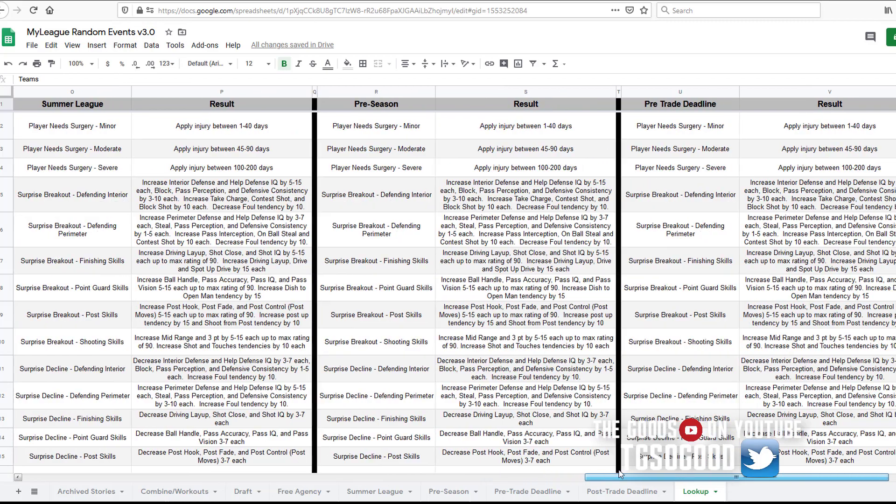
pyautogui.hscroll(-3)
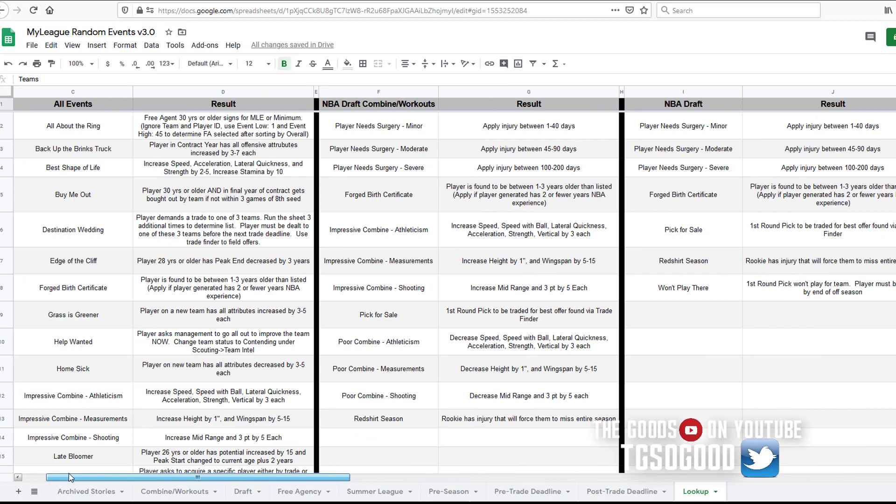
pyautogui.click(87, 492)
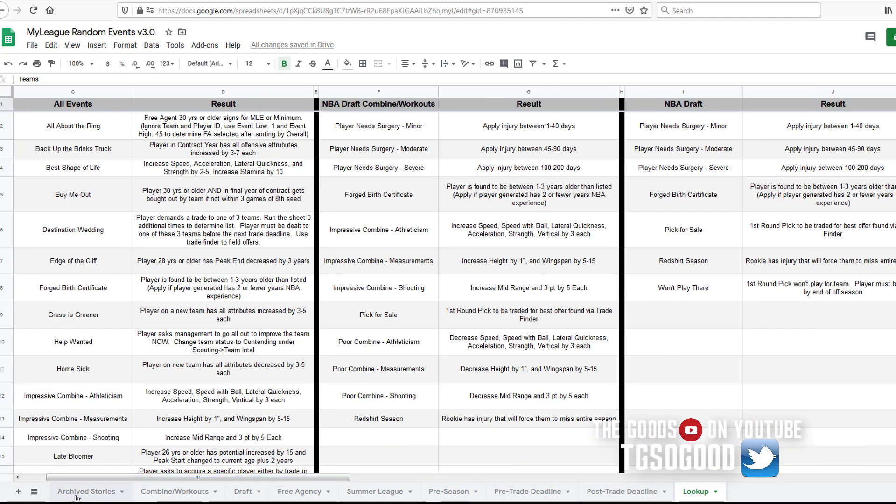
# Switch to the Combine/Workouts sheet and bring up the MyLeague Random Events forum thread.
pyautogui.click(175, 492)
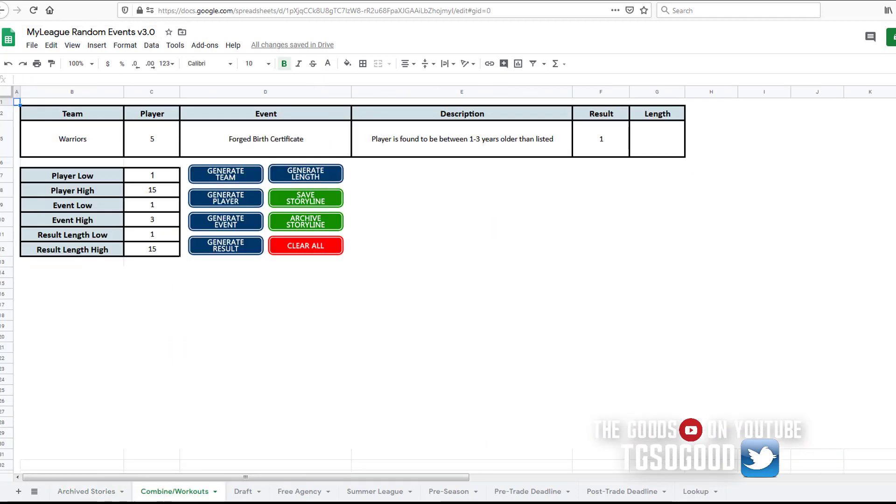
pyautogui.click(380, 181)
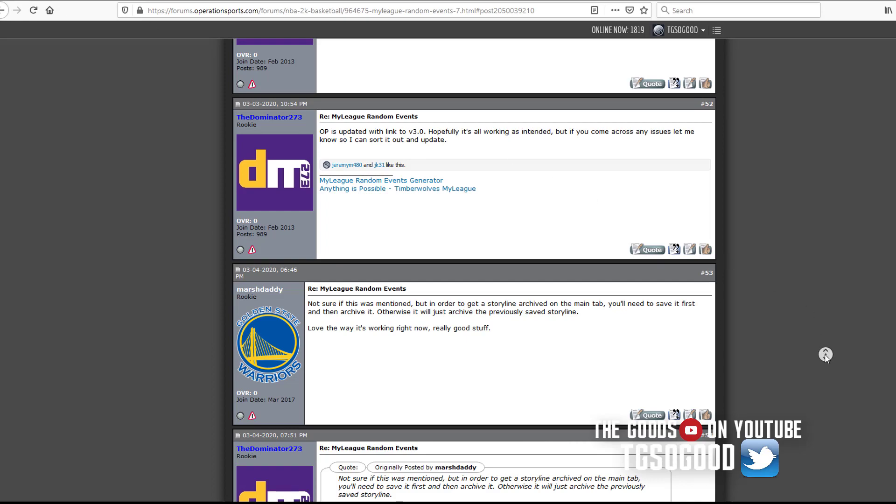
# Scroll down through the thread's original post and tutorial posts.
pyautogui.scroll(3)
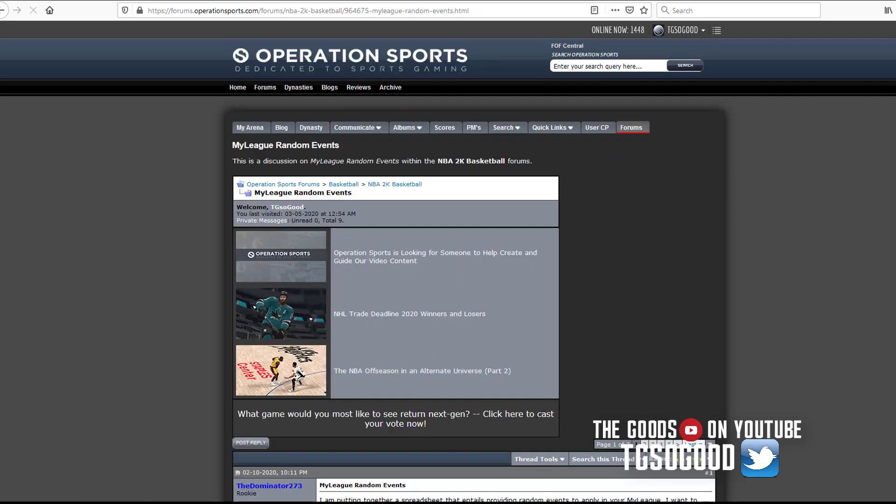
pyautogui.scroll(-3)
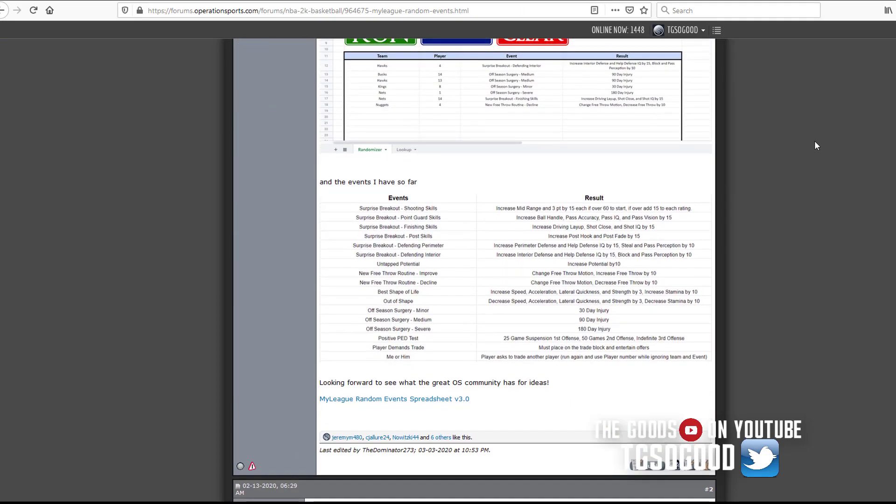
pyautogui.scroll(-3)
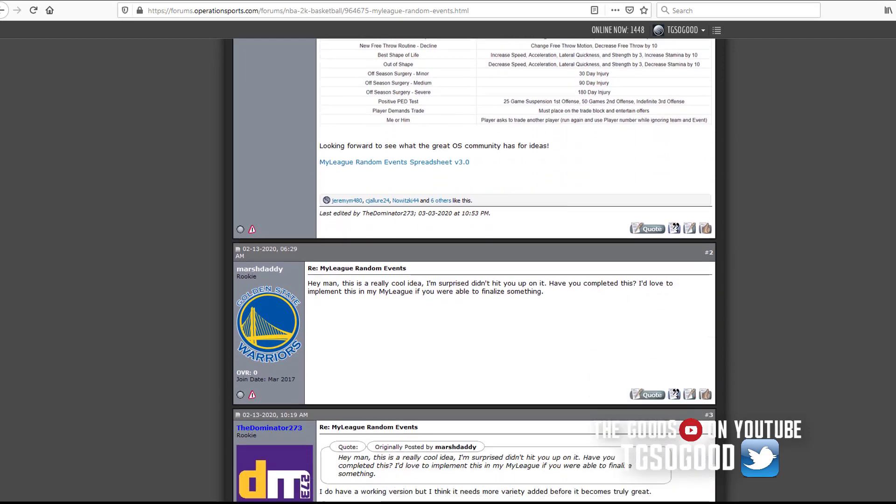
pyautogui.scroll(-3)
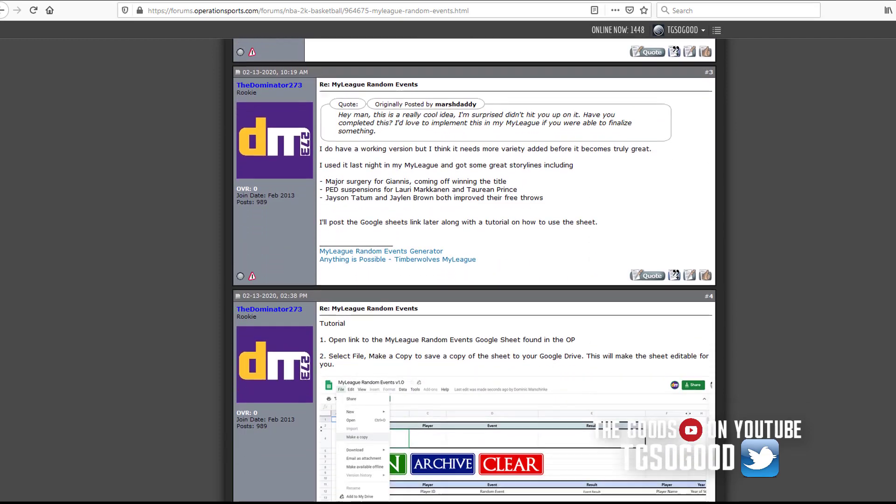
pyautogui.scroll(-3)
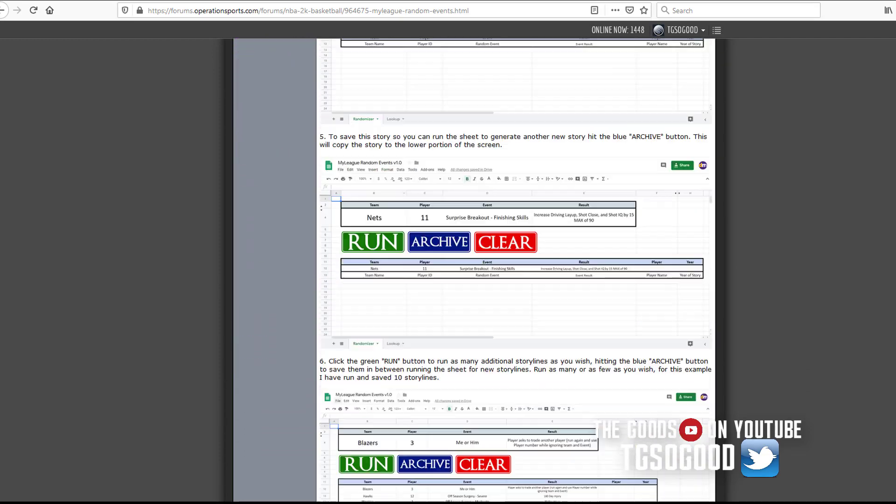
pyautogui.scroll(-3)
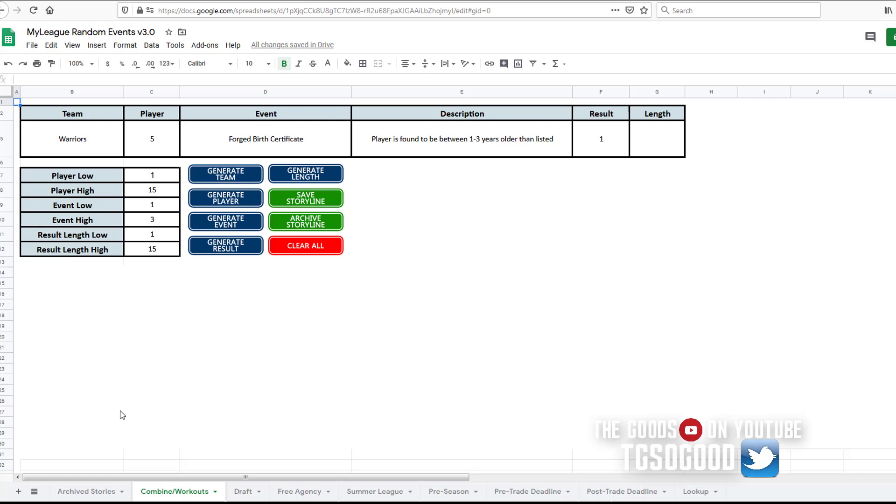
# Browse the Archived Stories, Draft, Combine/Workouts and Free Agency sheets.
pyautogui.click(85, 491)
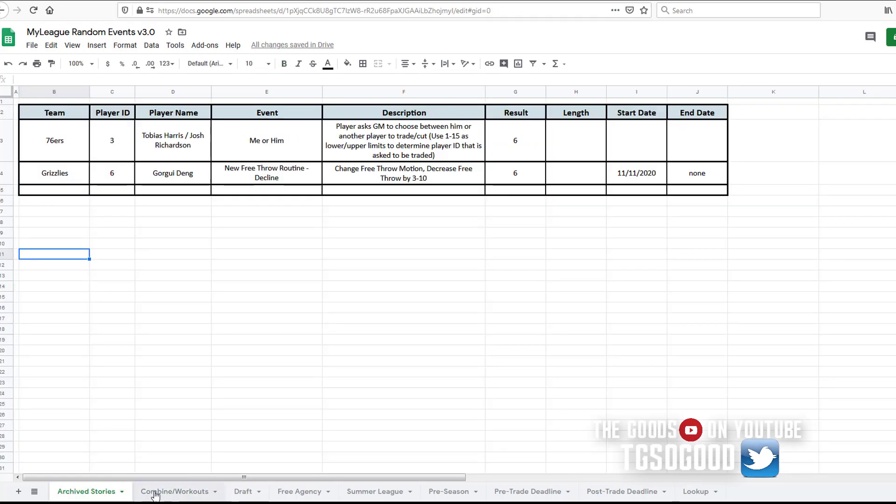
pyautogui.click(175, 492)
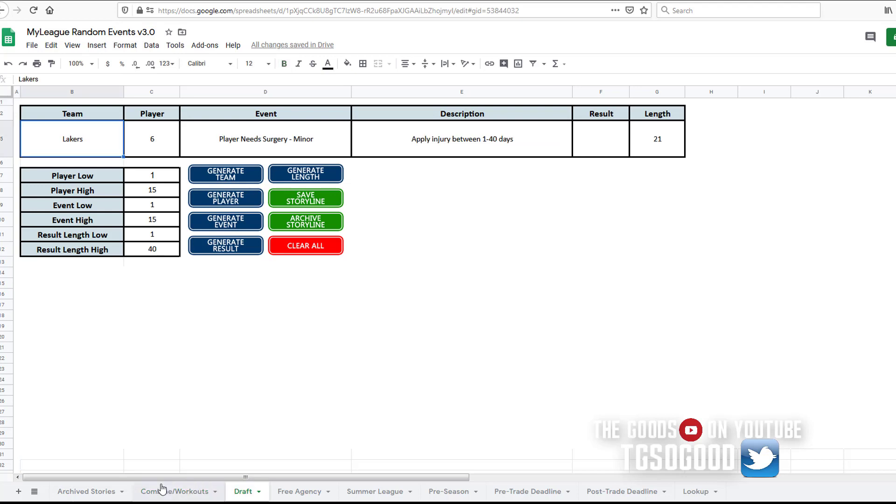
pyautogui.click(175, 491)
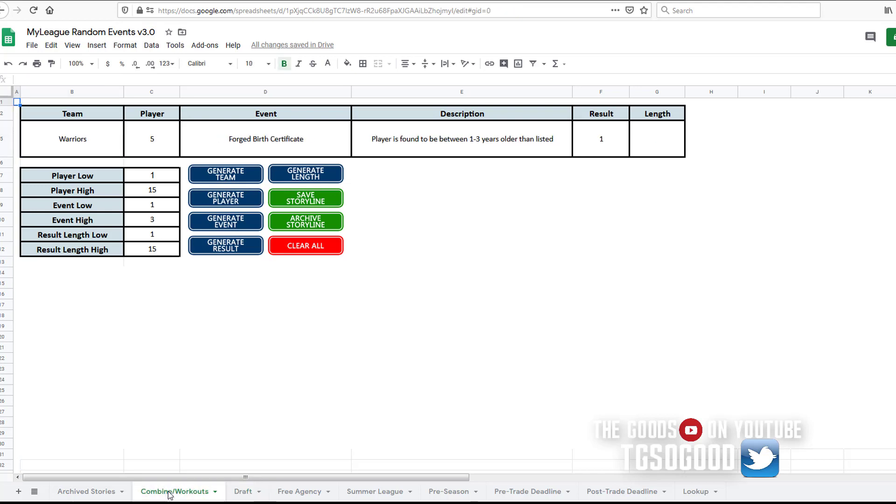
pyautogui.moveTo(281, 494)
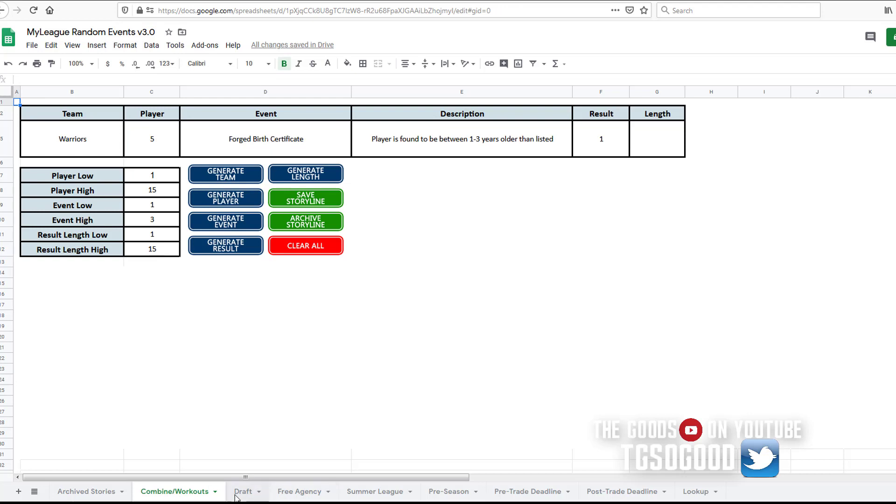
pyautogui.click(299, 491)
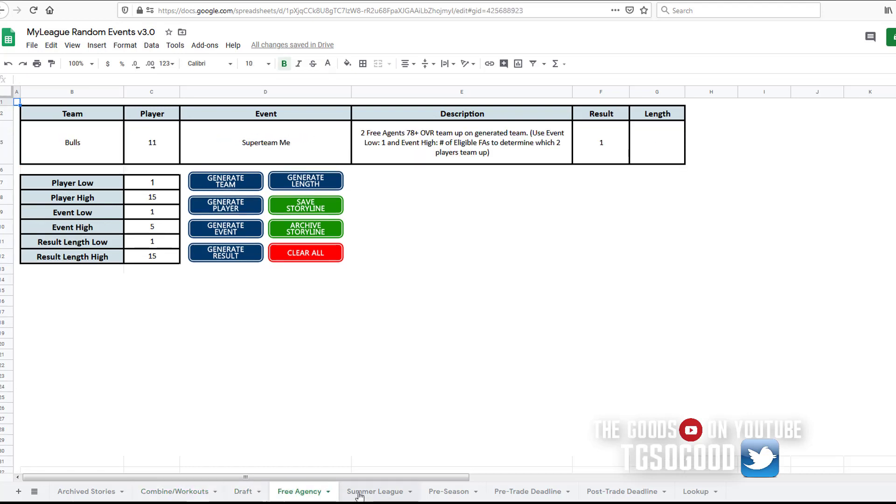
pyautogui.click(375, 491)
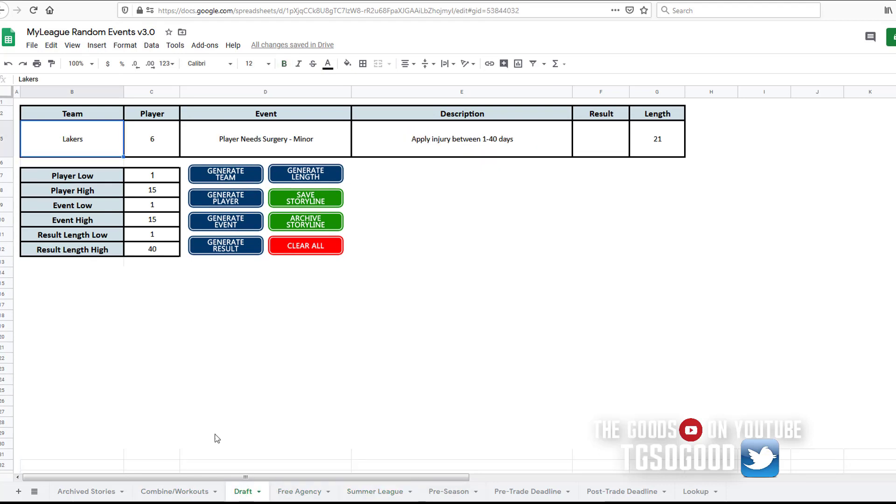
pyautogui.moveTo(373, 189)
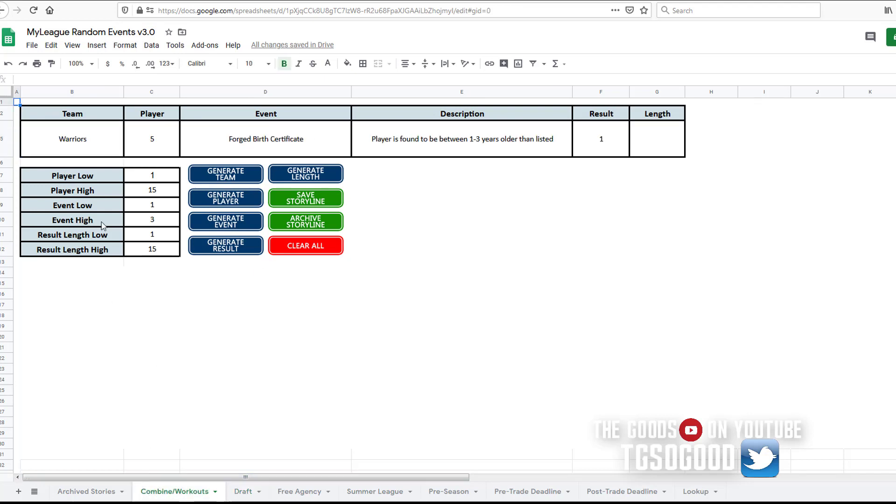
pyautogui.moveTo(271, 498)
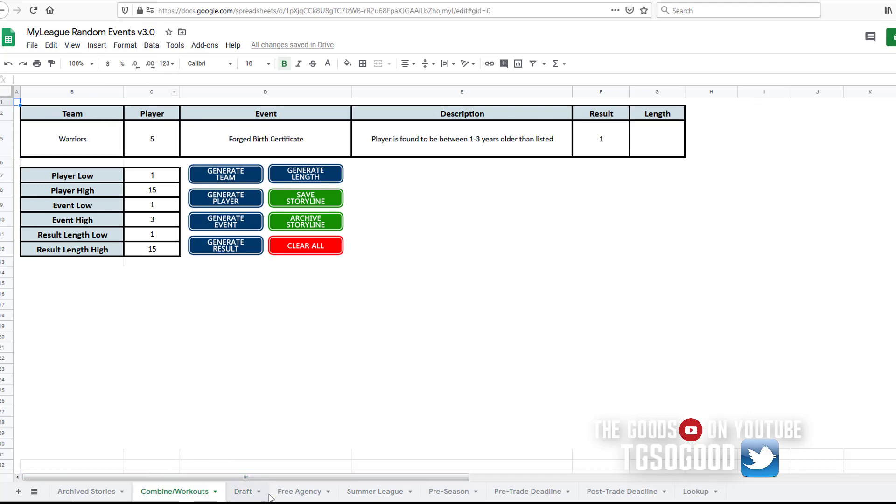
# View the Summer League, Pre-Season and later phase sheets, returning to Free Agency's Superteam Me event.
pyautogui.click(375, 491)
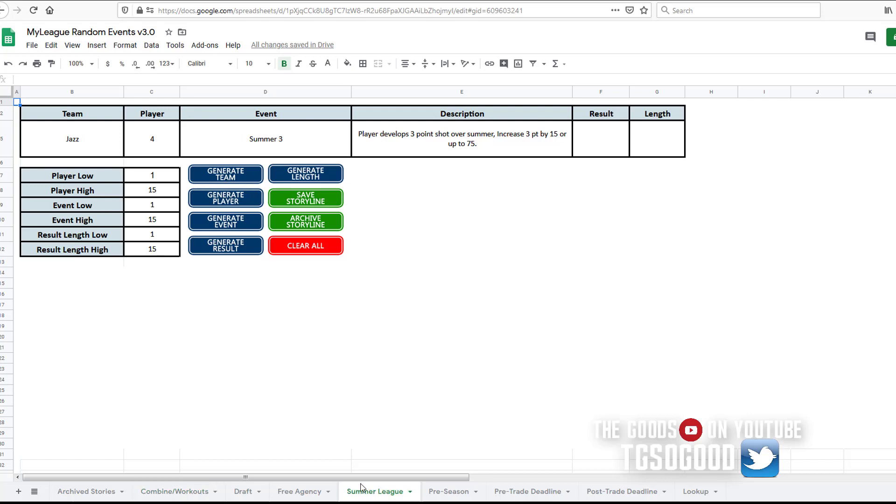
pyautogui.click(448, 492)
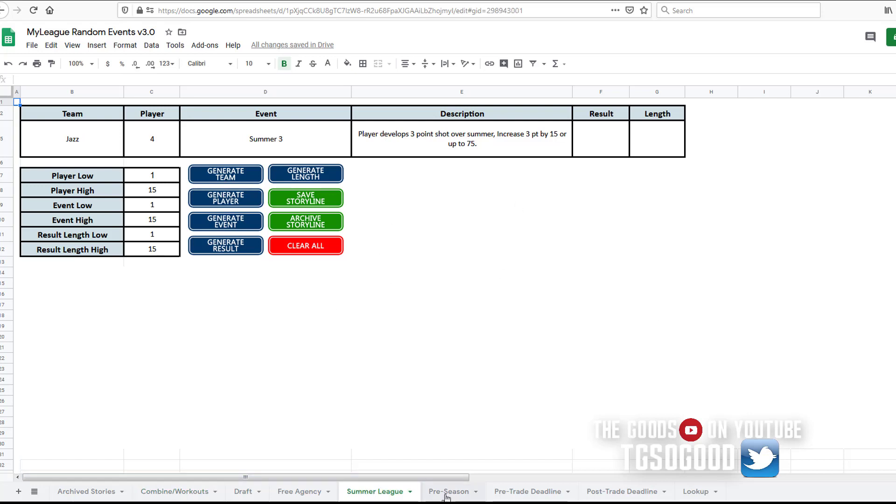
pyautogui.click(448, 491)
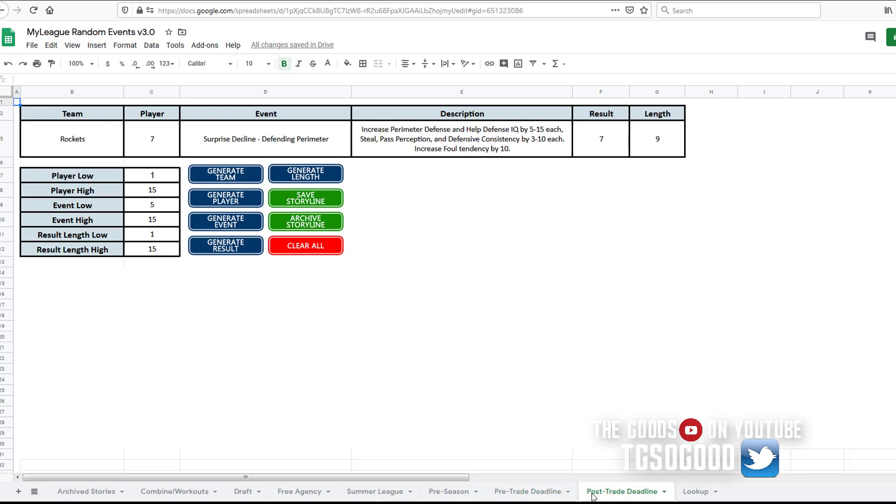
pyautogui.moveTo(279, 491)
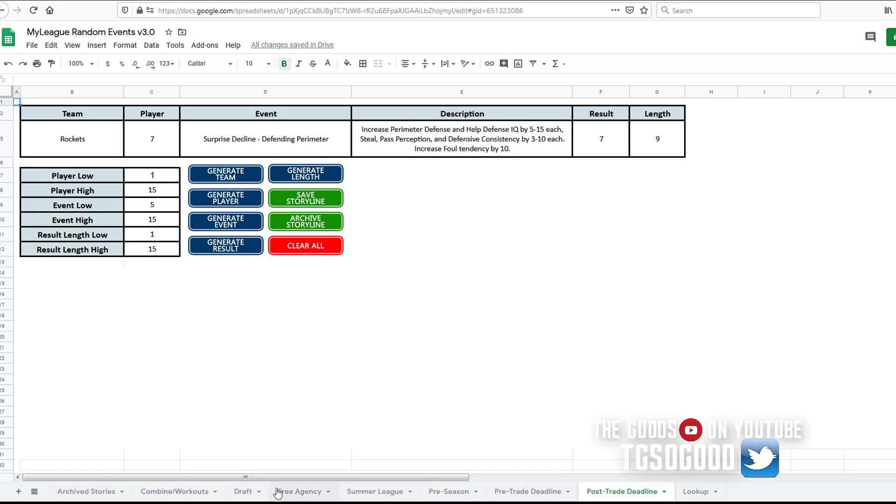
pyautogui.click(298, 492)
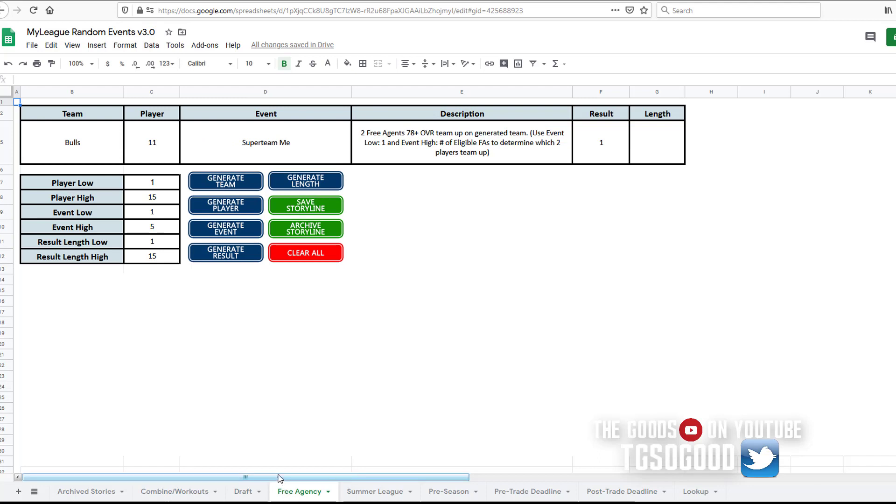
pyautogui.moveTo(236, 212)
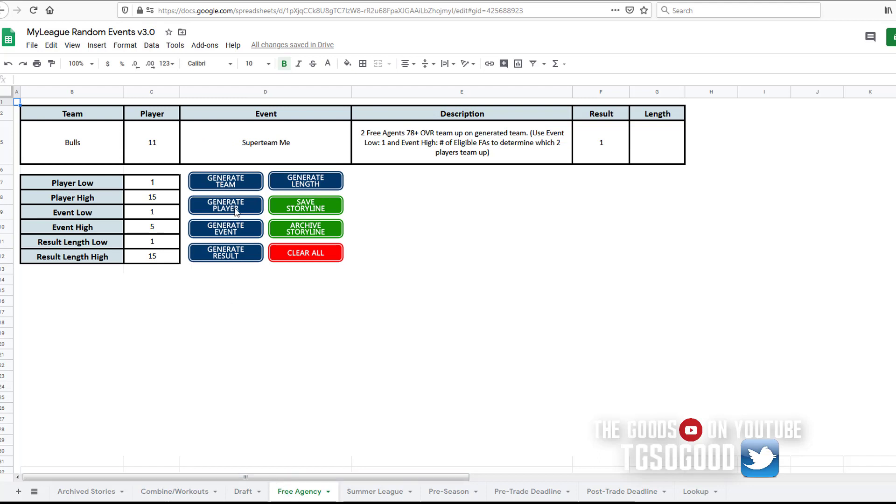
# Clear the current Free Agency storyline and generate a random team.
pyautogui.click(224, 204)
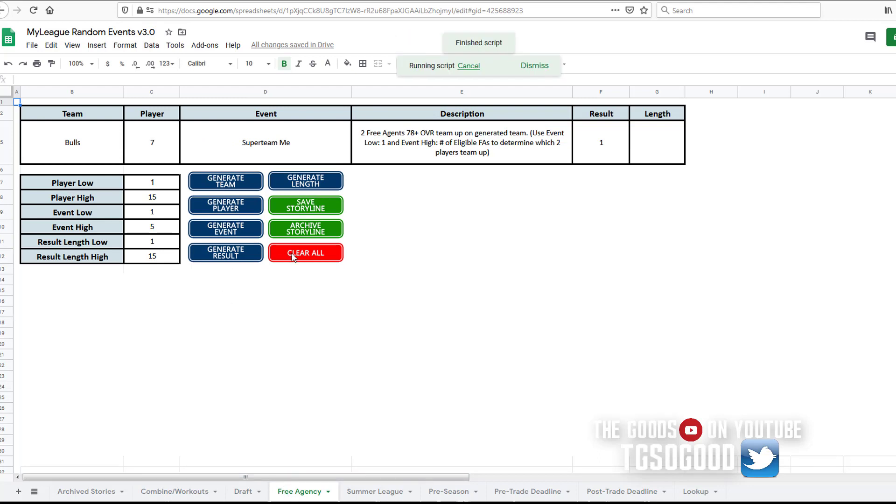
pyautogui.click(306, 253)
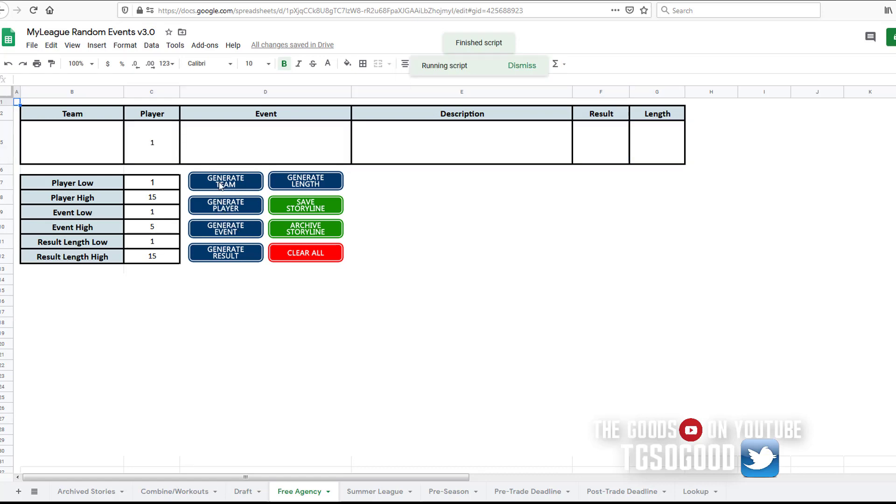
pyautogui.click(224, 180)
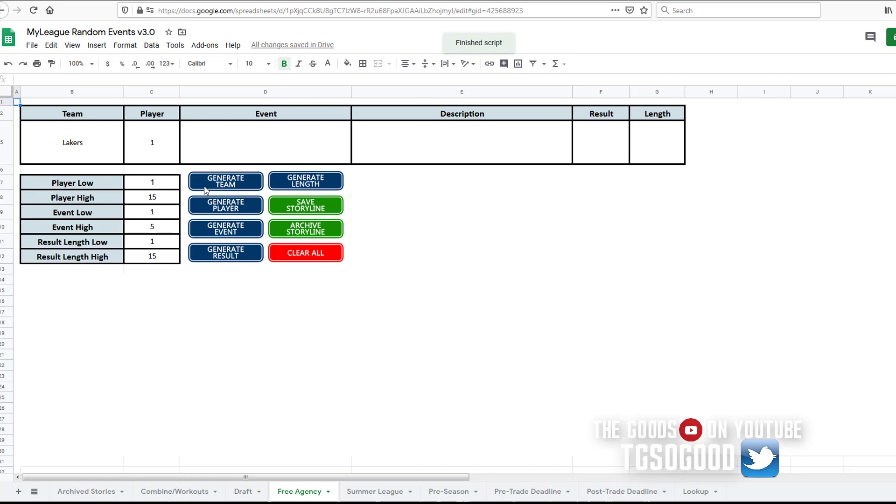
pyautogui.click(225, 229)
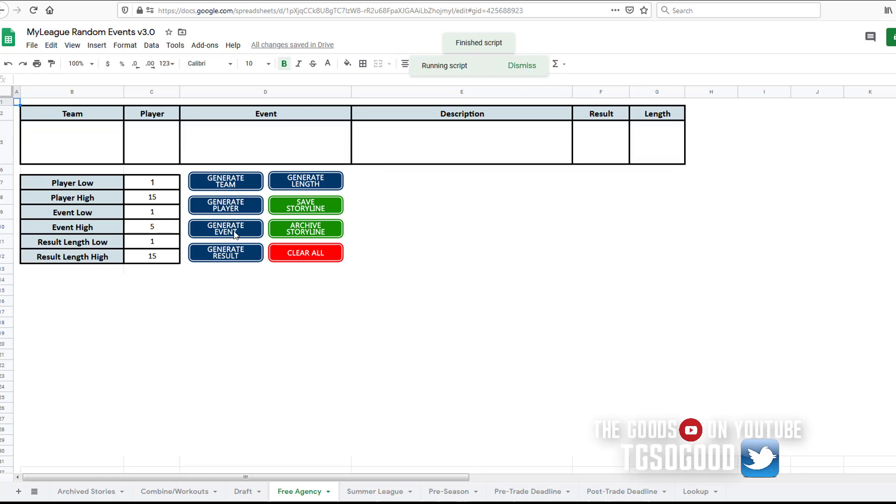
# Reroll the event to Player Needs Surgery - Minor, read its description, and generate player 11.
pyautogui.click(225, 229)
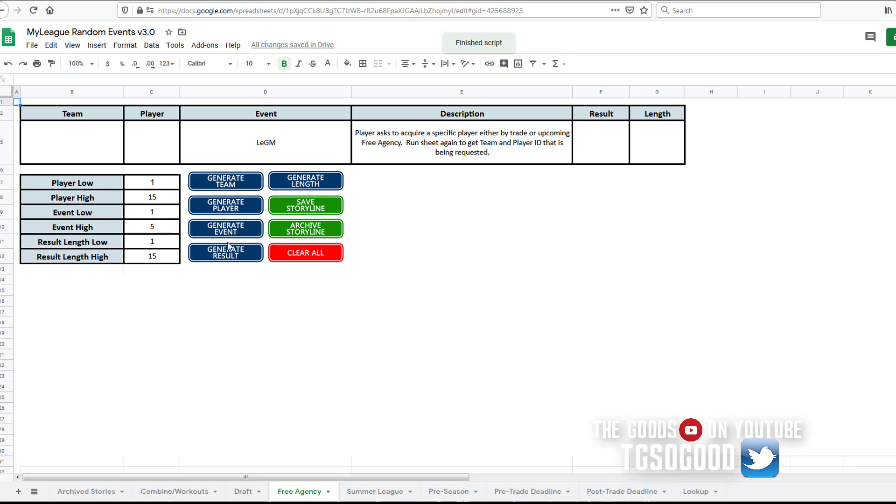
pyautogui.click(225, 230)
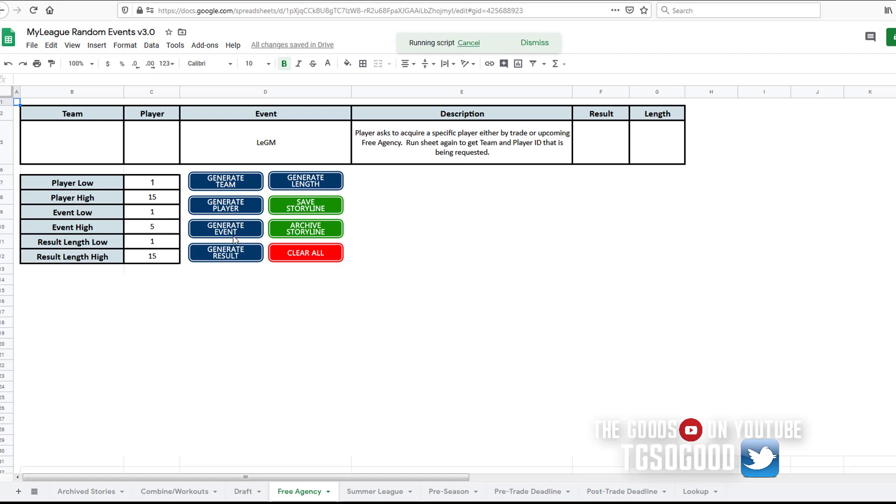
pyautogui.click(224, 228)
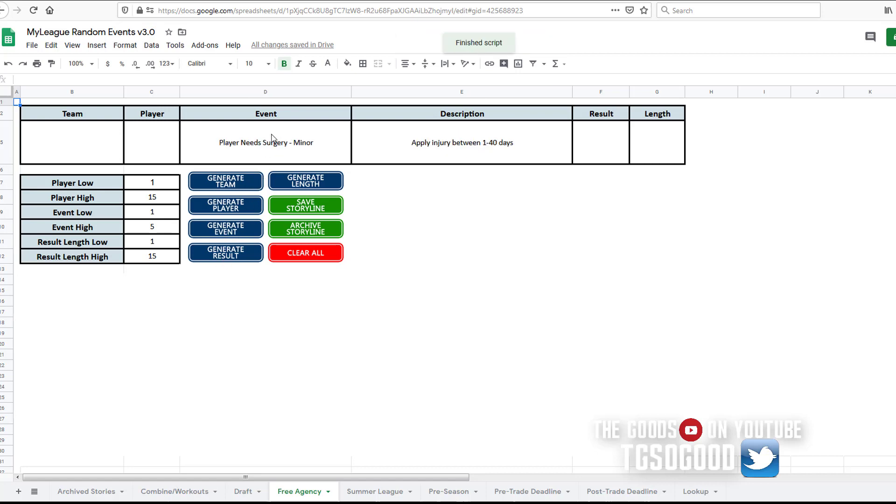
pyautogui.click(461, 142)
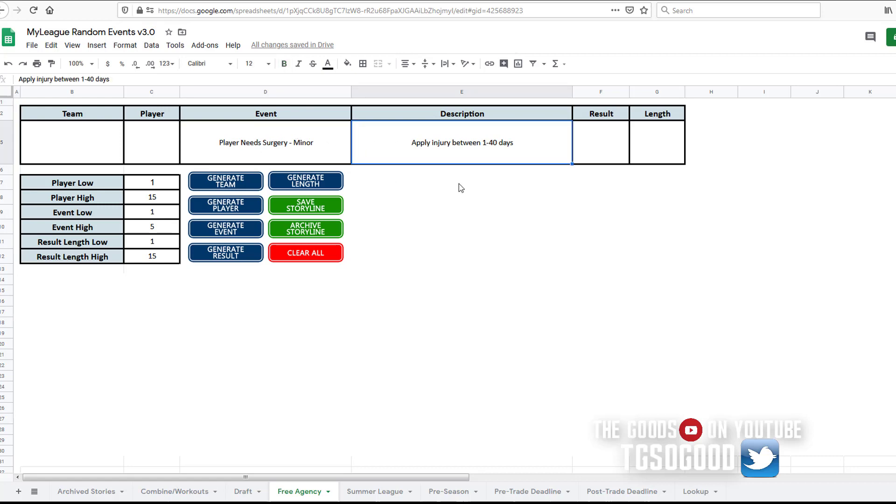
pyautogui.click(265, 142)
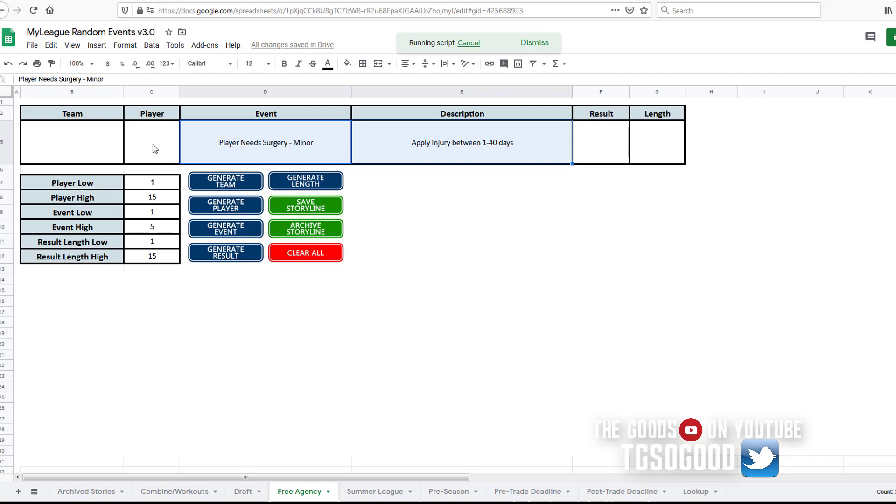
pyautogui.click(225, 205)
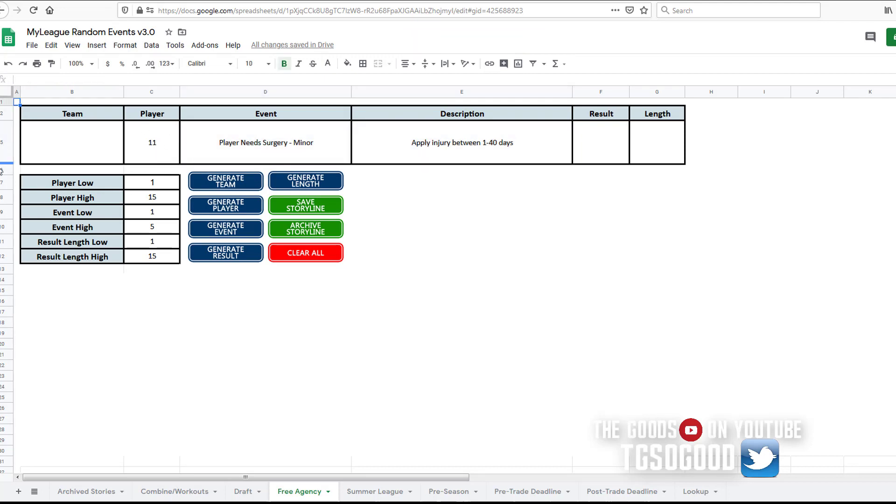
pyautogui.moveTo(739, 421)
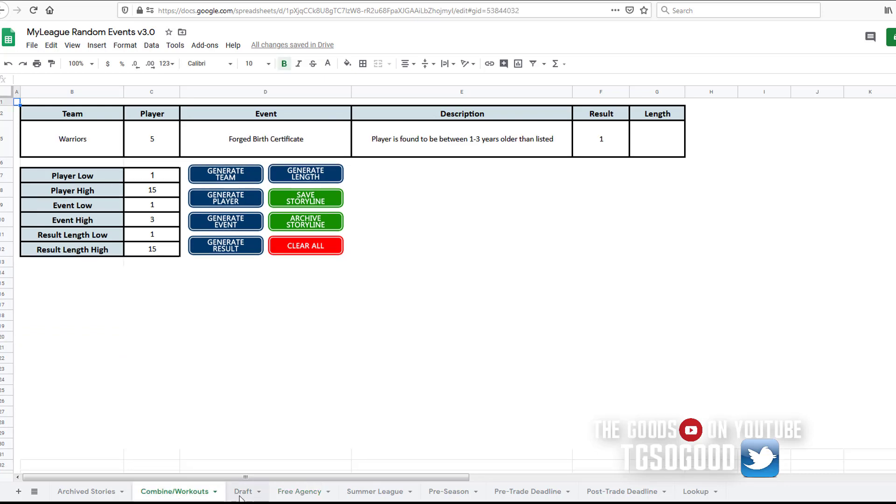
# Visit the Pre- and Post-Trade Deadline sheets and the Lookup list, select a result, and return to Free Agency.
pyautogui.click(298, 492)
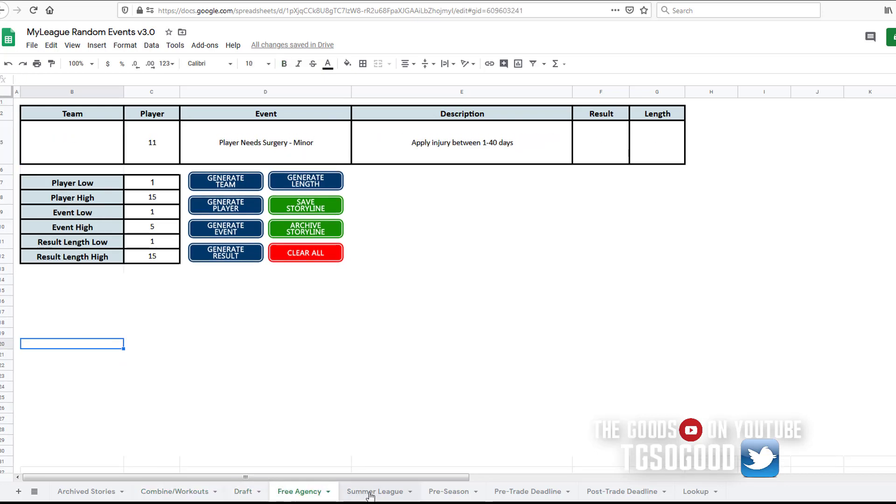
pyautogui.click(526, 492)
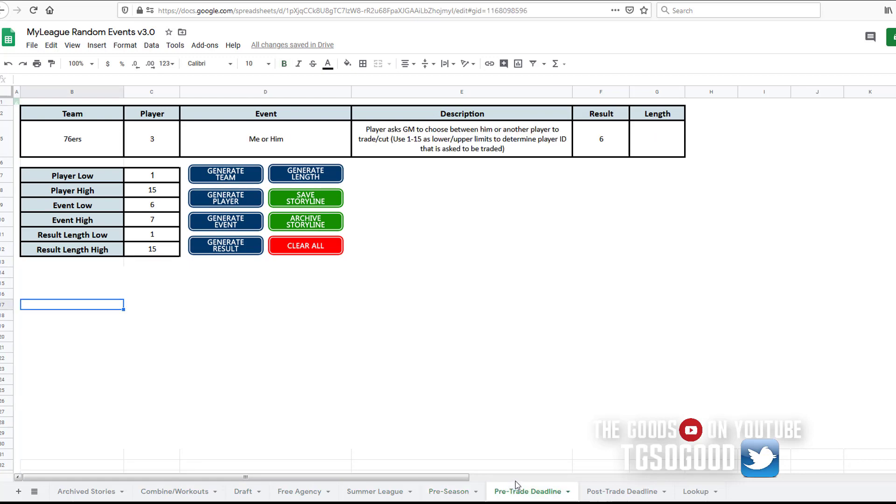
pyautogui.click(622, 492)
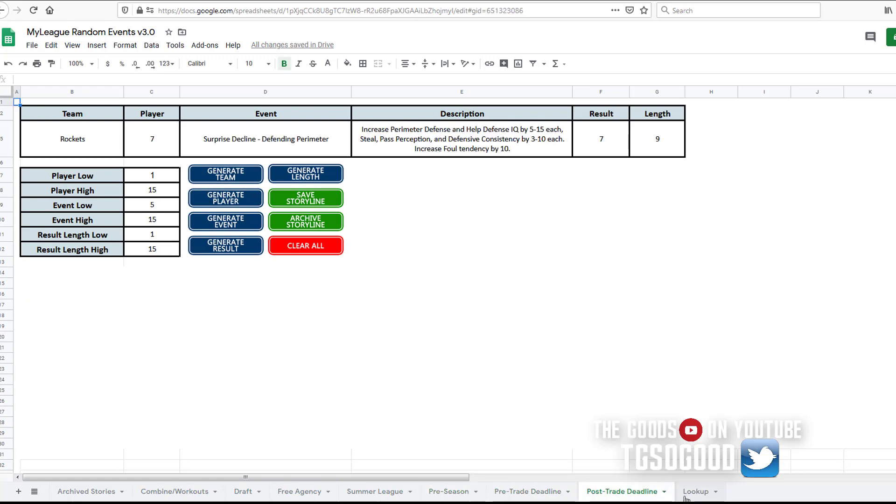
pyautogui.click(692, 491)
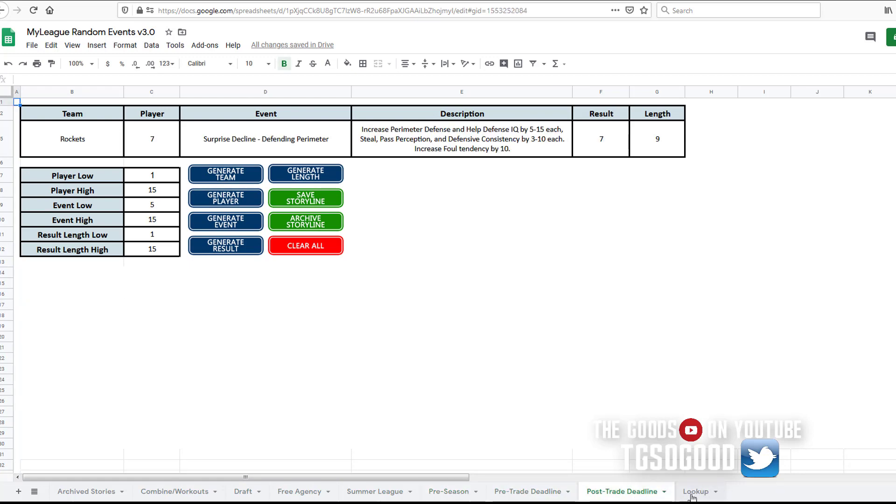
pyautogui.click(695, 491)
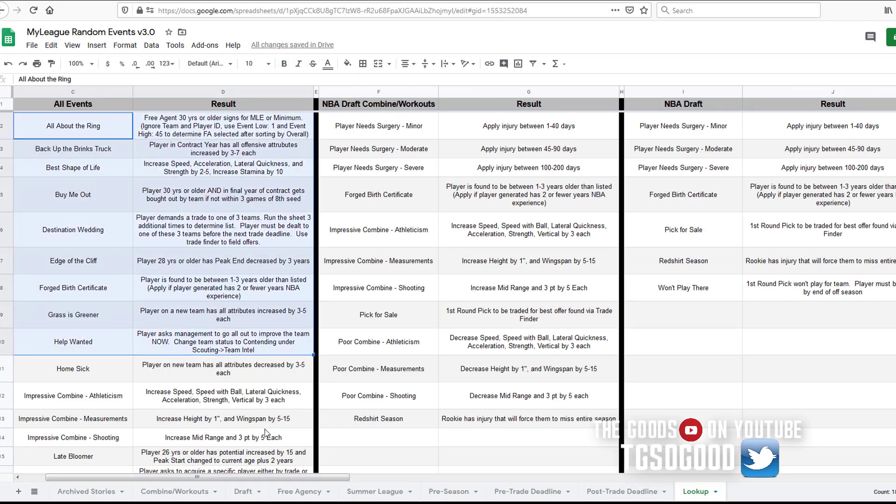
pyautogui.click(223, 418)
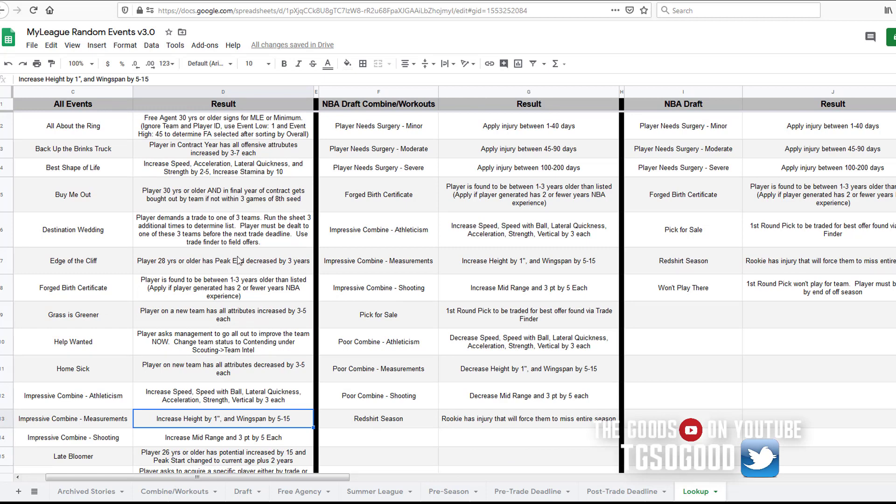
pyautogui.click(375, 492)
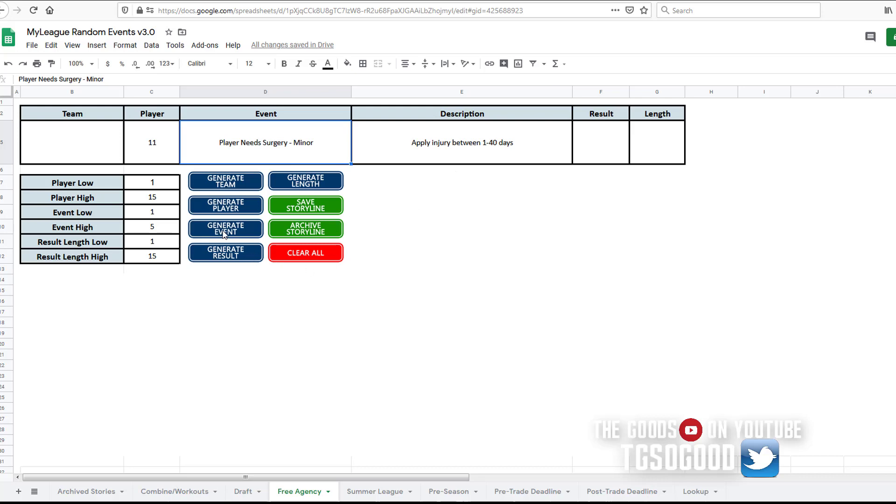
# Generate a new event, Help Wanted, for player 11 and read its contend-now description.
pyautogui.click(225, 228)
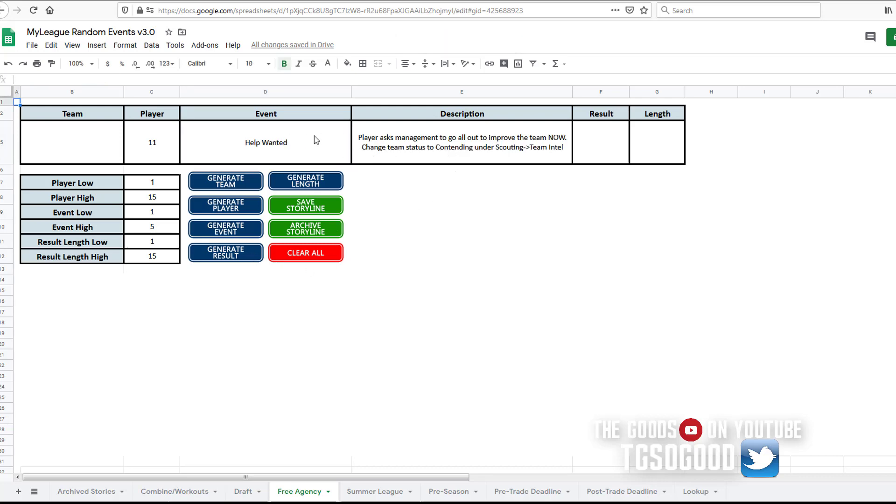
pyautogui.click(461, 143)
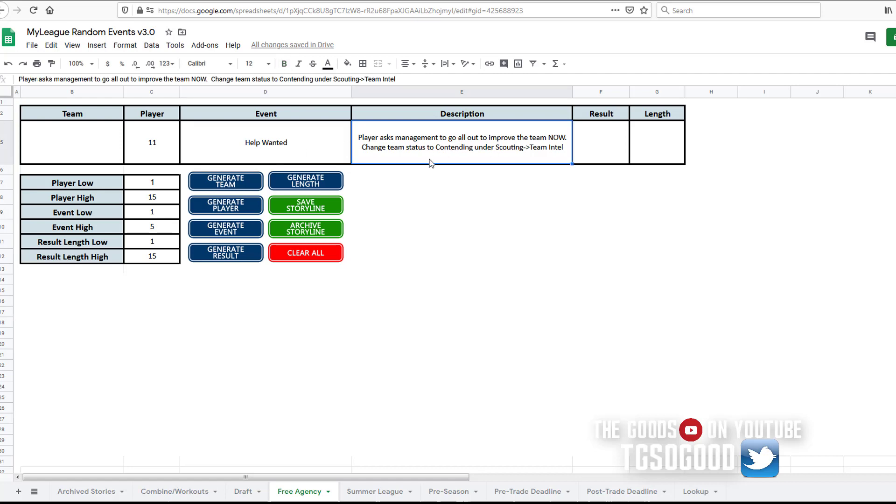